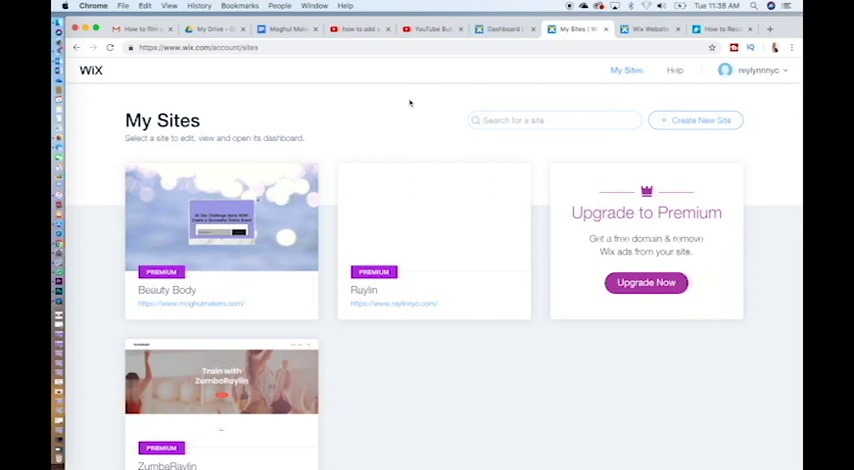
mouse_move(185, 208)
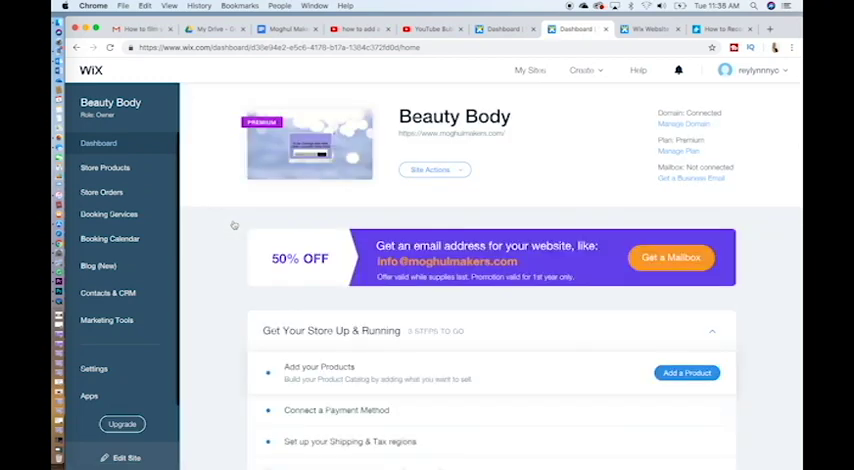
- Choose Edit Site from the Beauty Body site's Site Actions menu
click(434, 169)
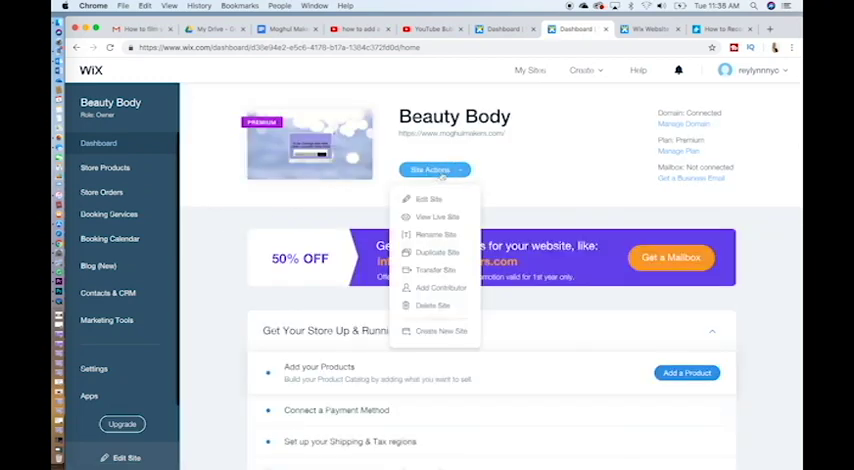
click(428, 199)
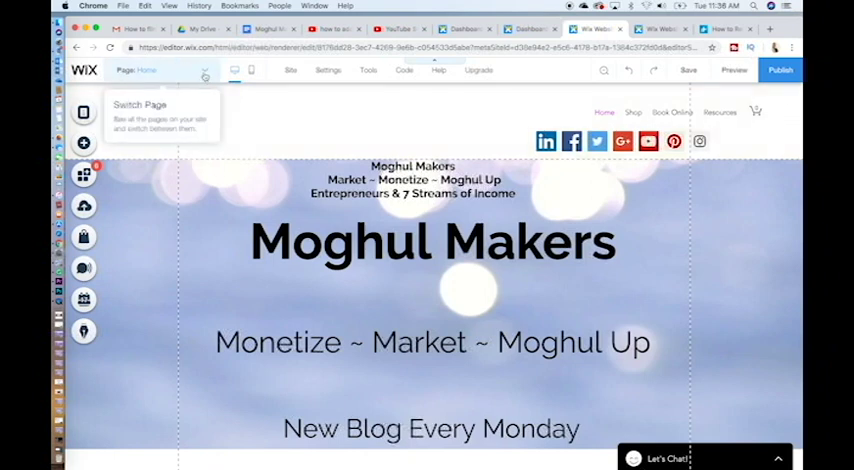
- Open the Add (+) panel from the editor's left toolbar
click(205, 70)
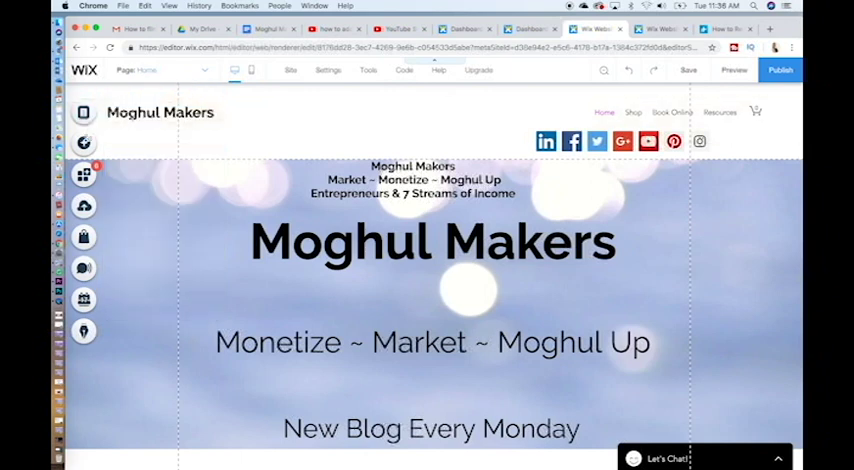
mouse_move(84, 206)
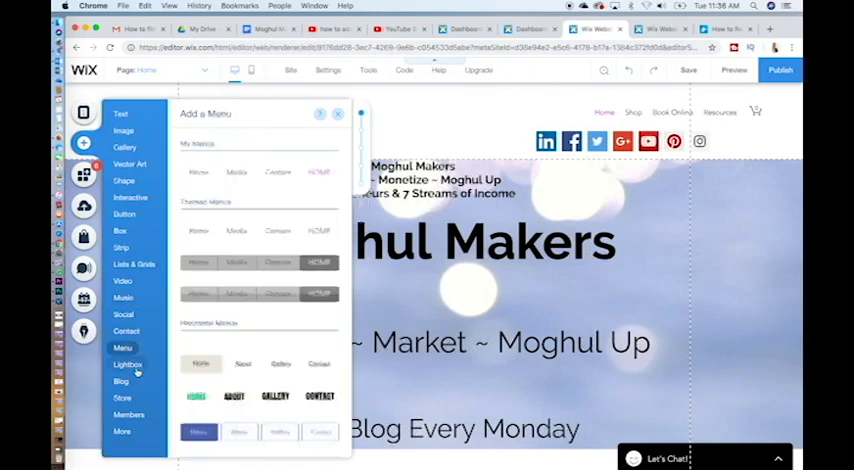
- Browse the Lightbox templates, scrolling through subscribe, promotion and contact designs
click(128, 364)
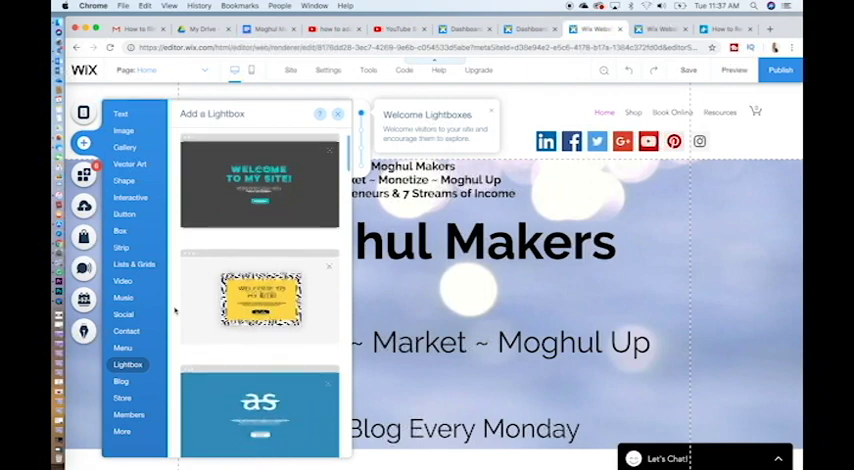
scroll(down, 3)
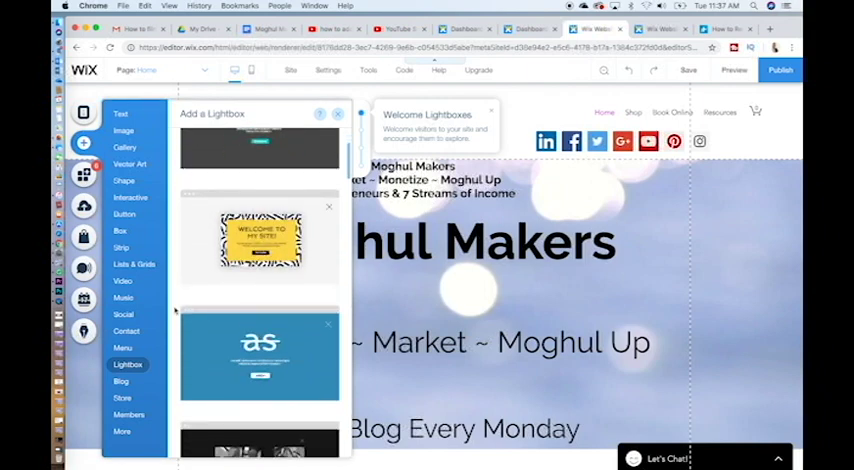
scroll(down, 3)
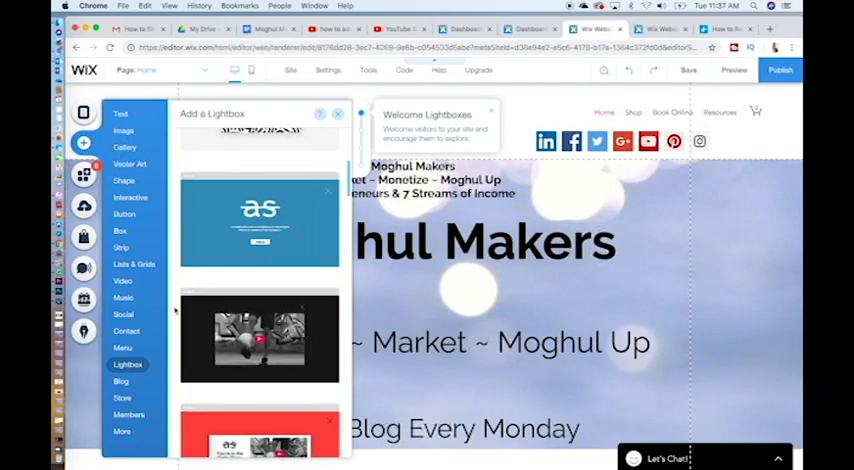
scroll(down, 3)
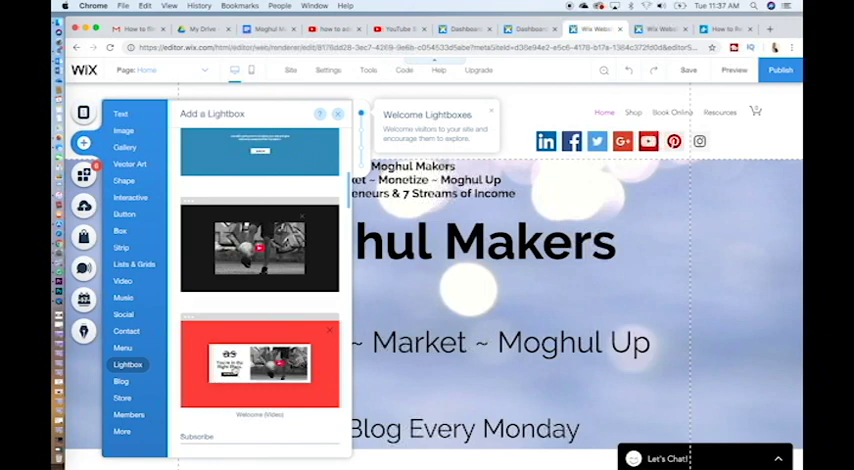
scroll(down, 3)
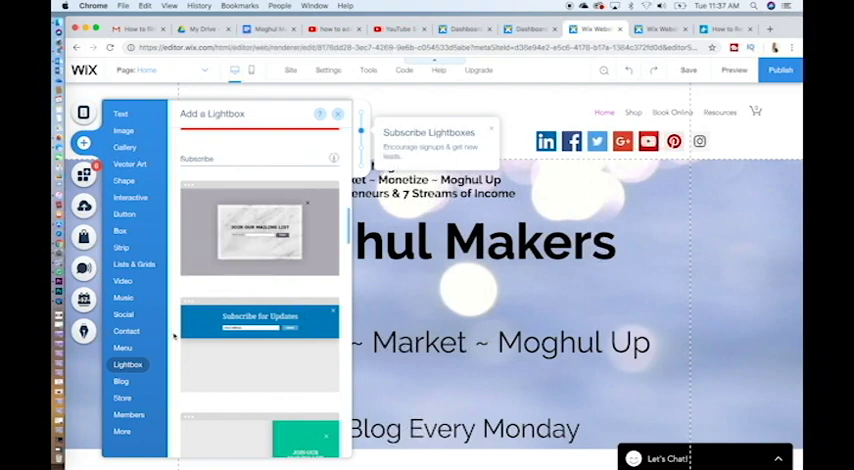
scroll(down, 3)
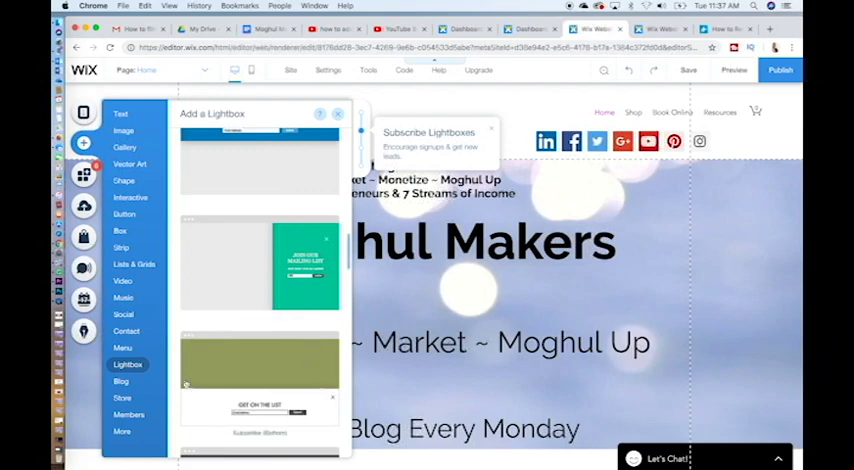
scroll(down, 3)
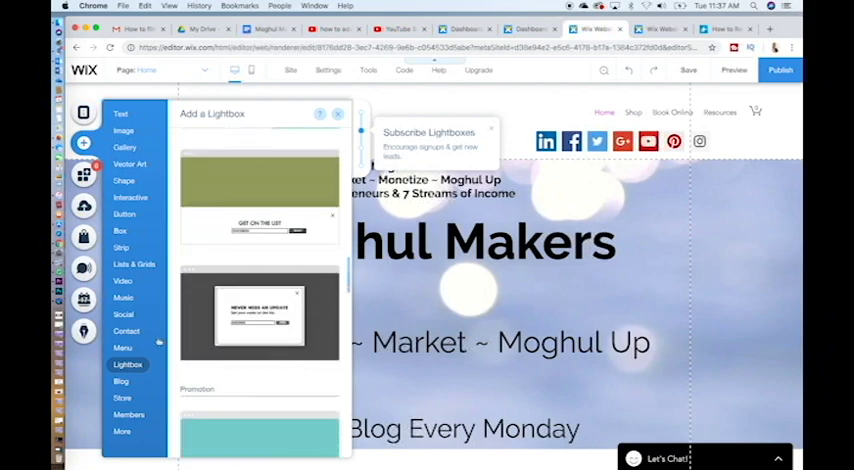
scroll(down, 3)
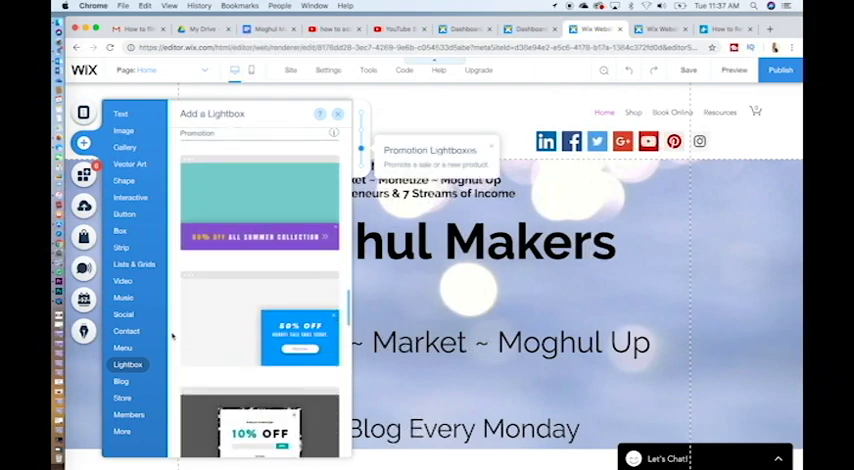
scroll(down, 3)
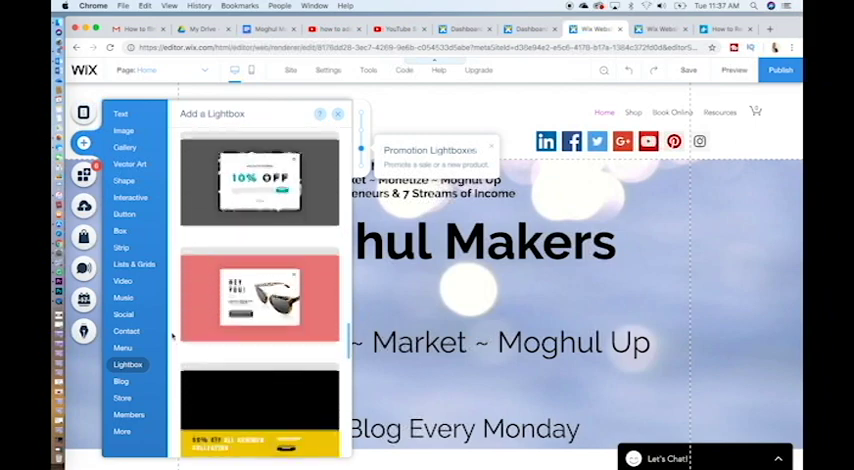
scroll(down, 3)
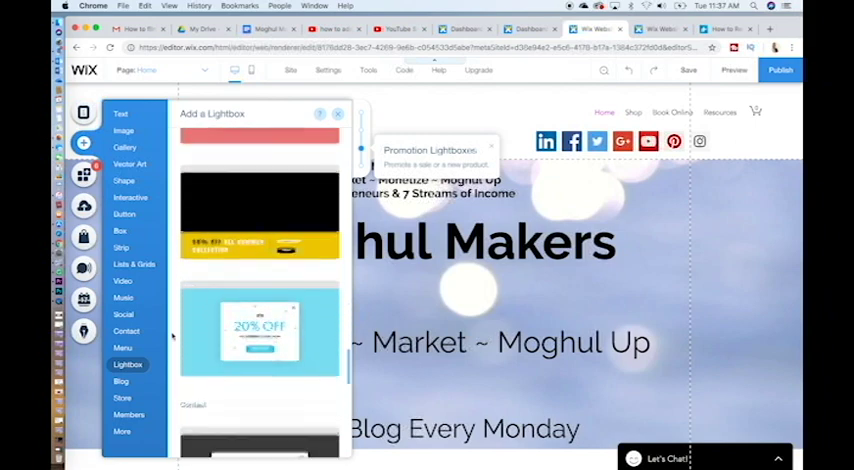
scroll(down, 3)
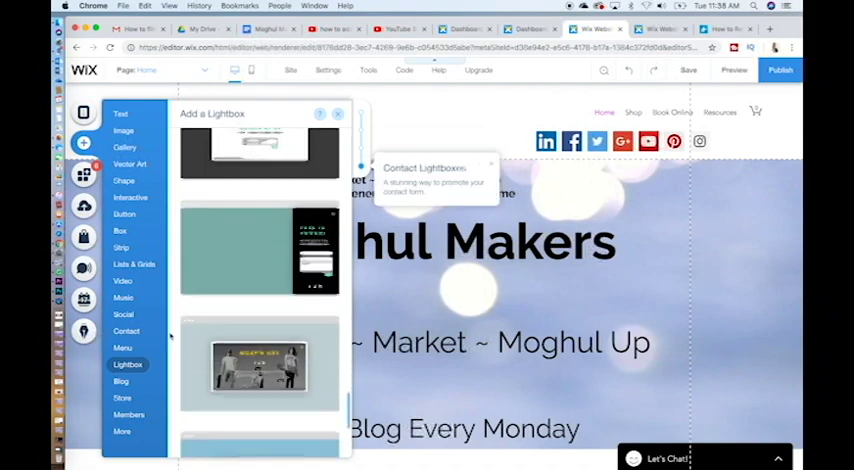
scroll(down, 3)
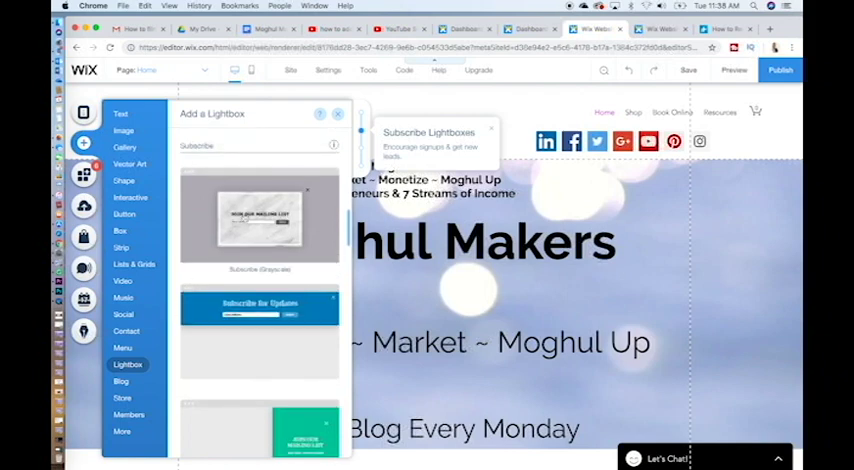
mouse_move(260, 215)
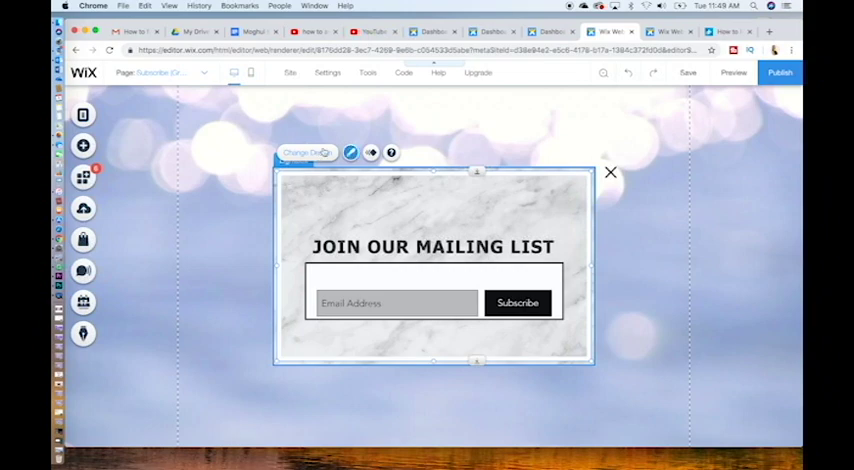
- Apply a purple box design to the lightbox and adjust its background opacity
click(307, 152)
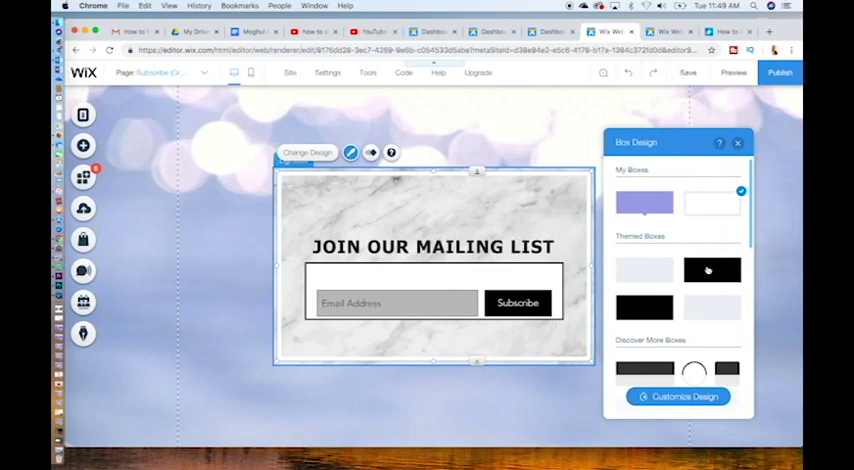
click(644, 203)
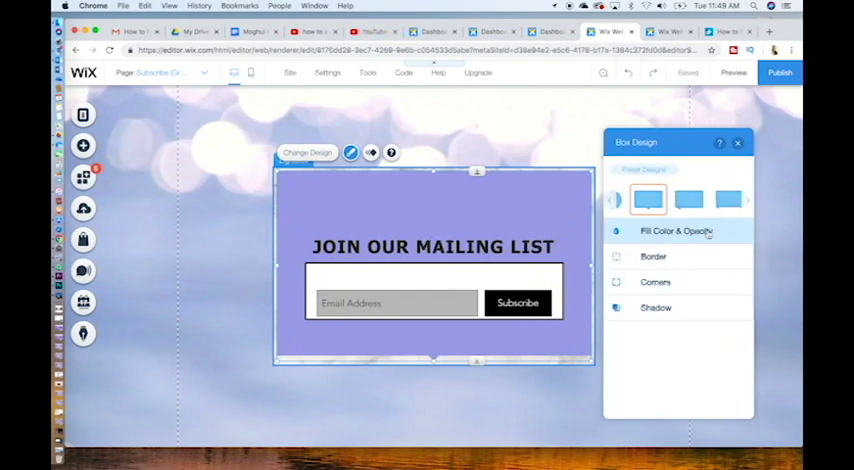
click(677, 231)
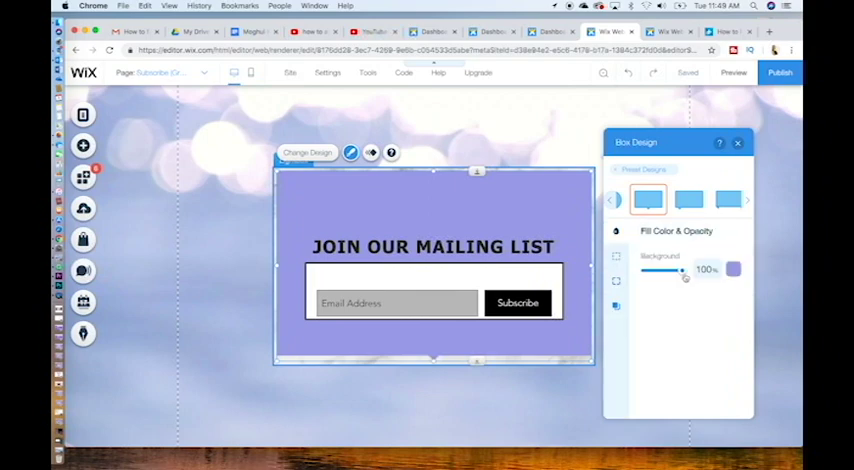
drag(684, 271, 658, 271)
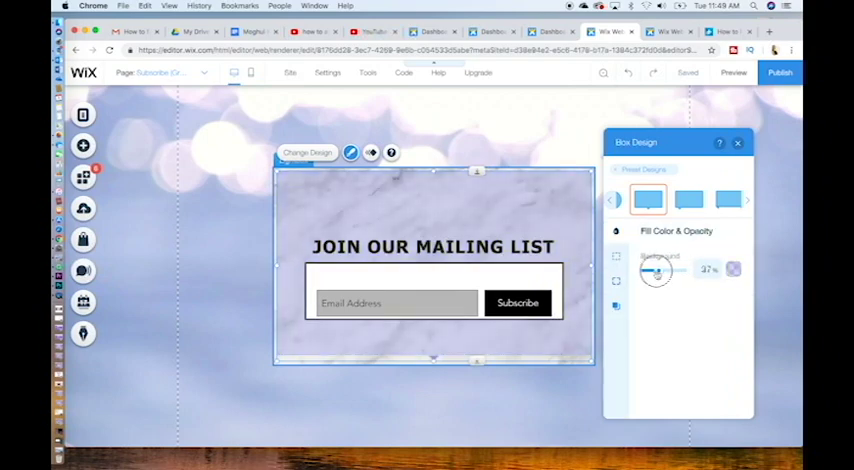
drag(655, 271, 672, 271)
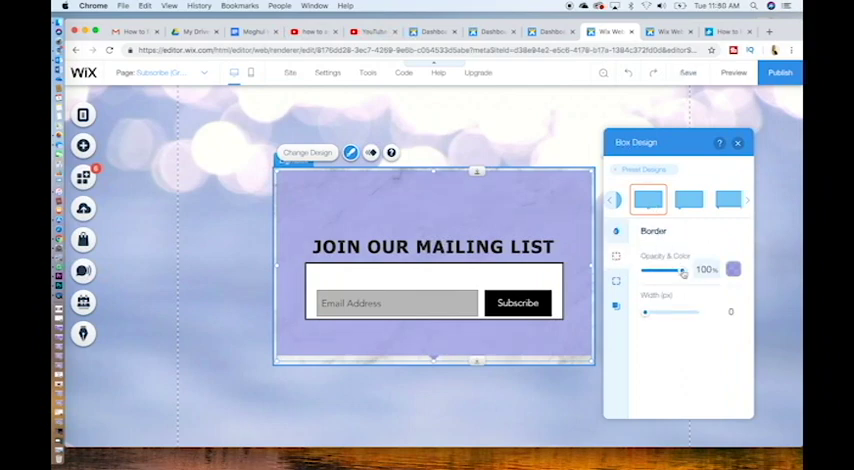
- Give the box a black border 7 px wide
click(688, 72)
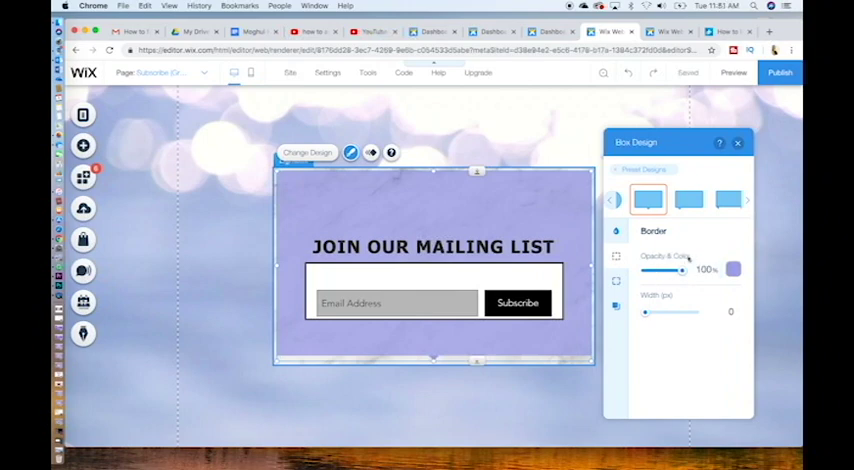
click(733, 269)
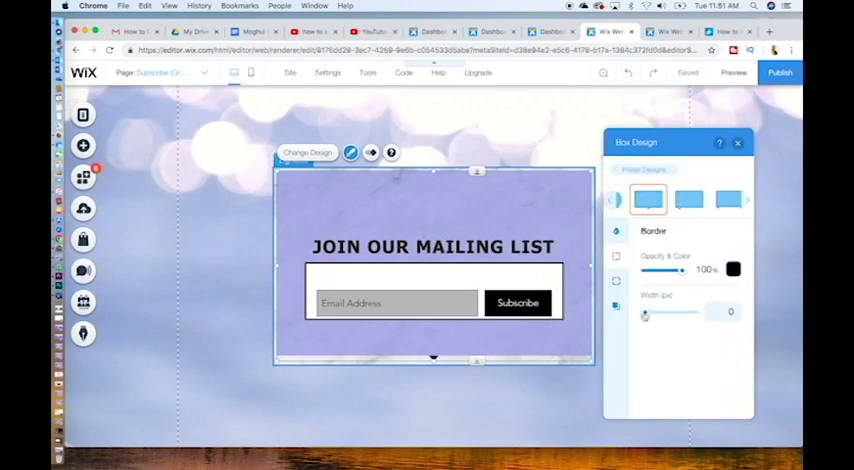
drag(645, 313, 652, 313)
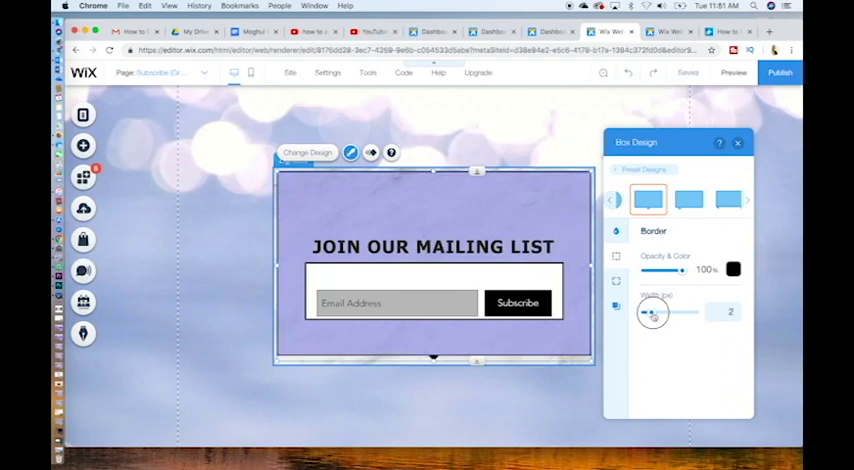
drag(652, 312, 667, 312)
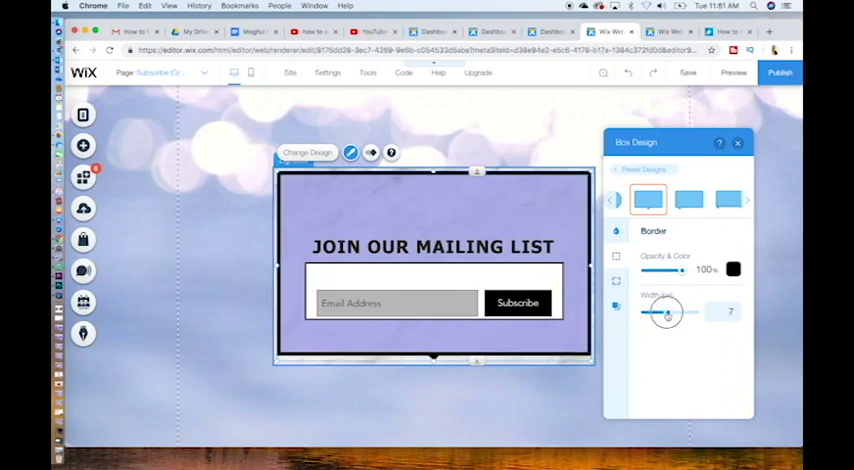
drag(668, 312, 662, 312)
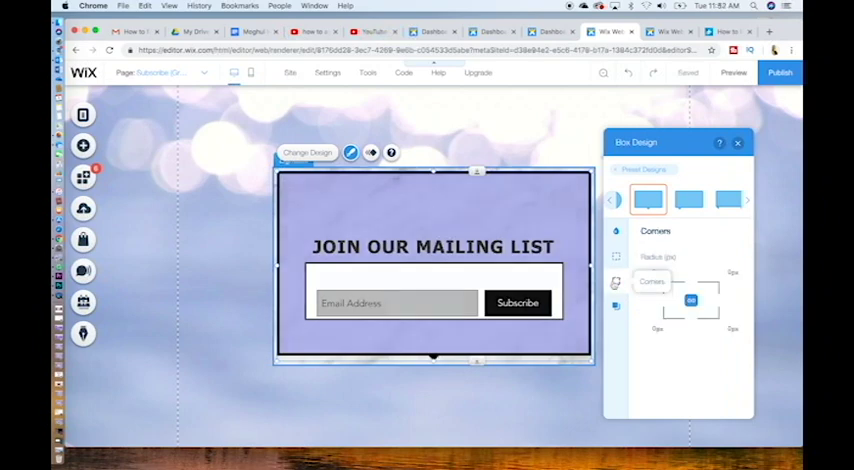
- Leave Enable Shadow off and close the Box Design panel
click(616, 306)
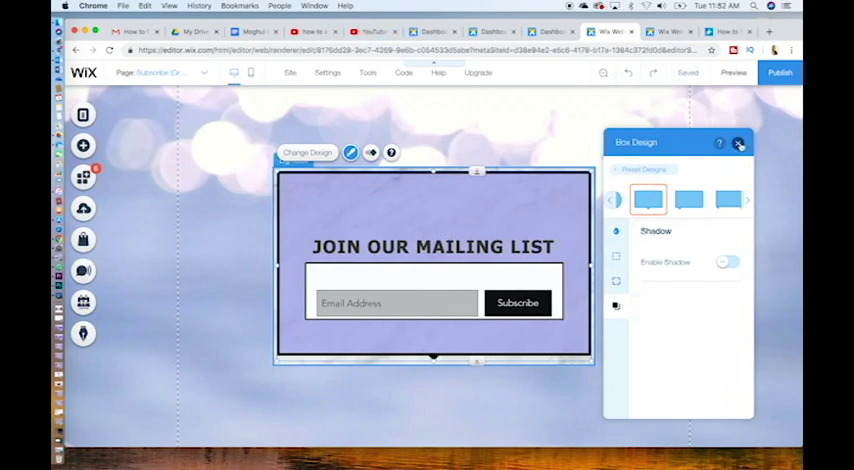
click(738, 144)
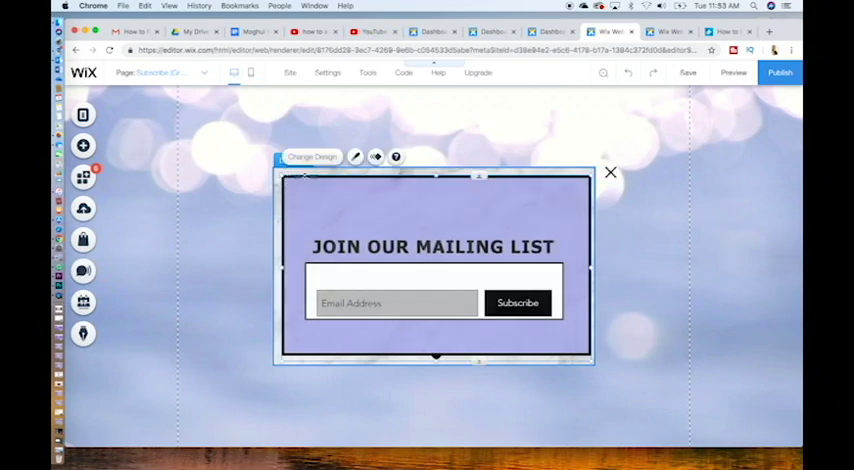
mouse_move(376, 157)
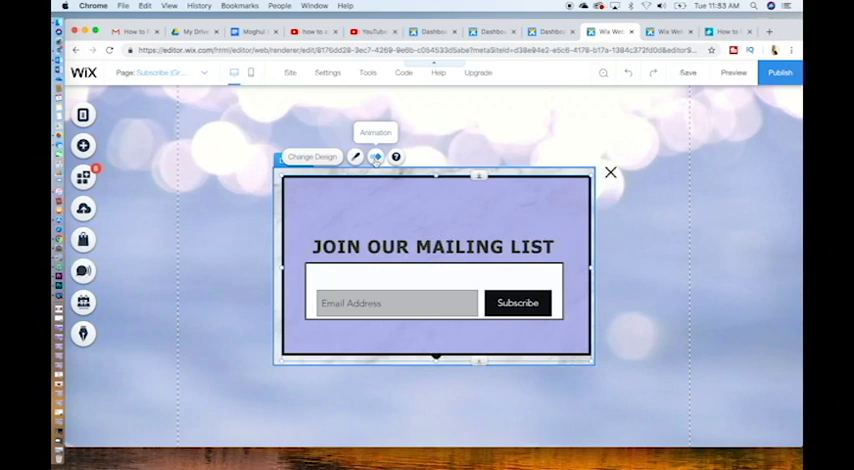
- Set the box's entrance animation to Bounce In
click(376, 157)
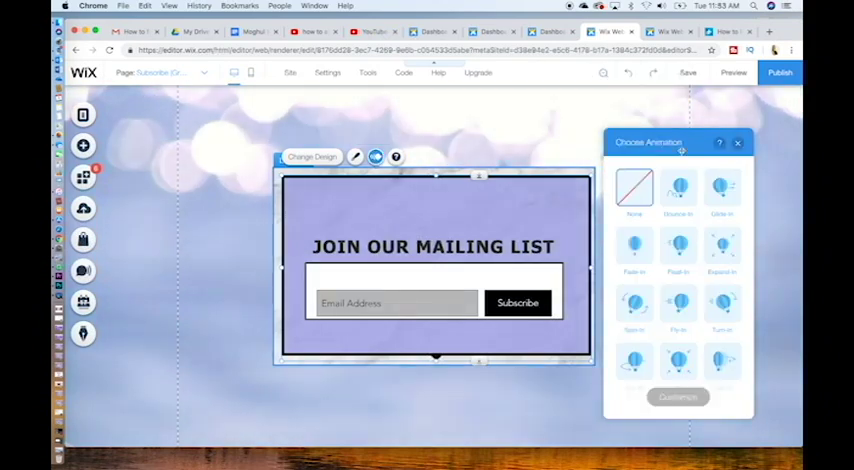
click(678, 188)
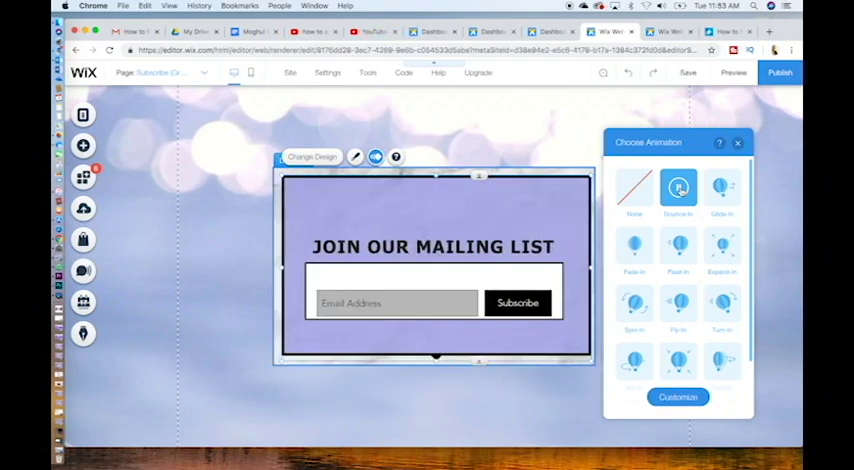
click(738, 142)
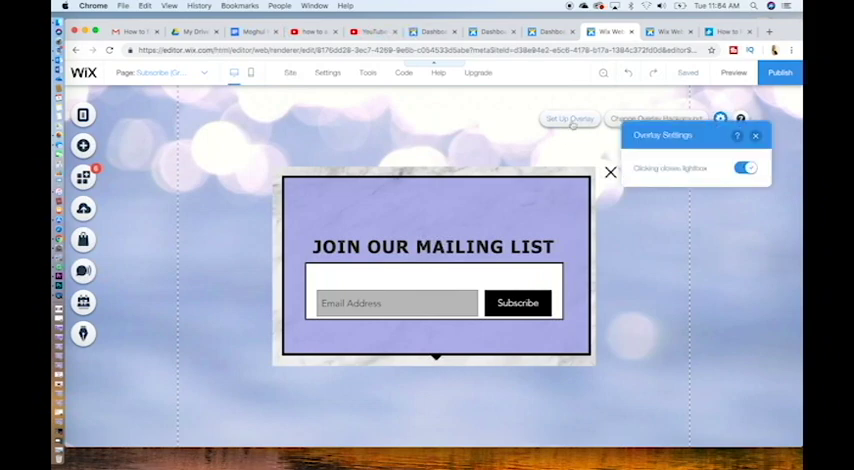
- Keep 'Clicking closes lightbox' enabled in Overlay Settings
click(745, 167)
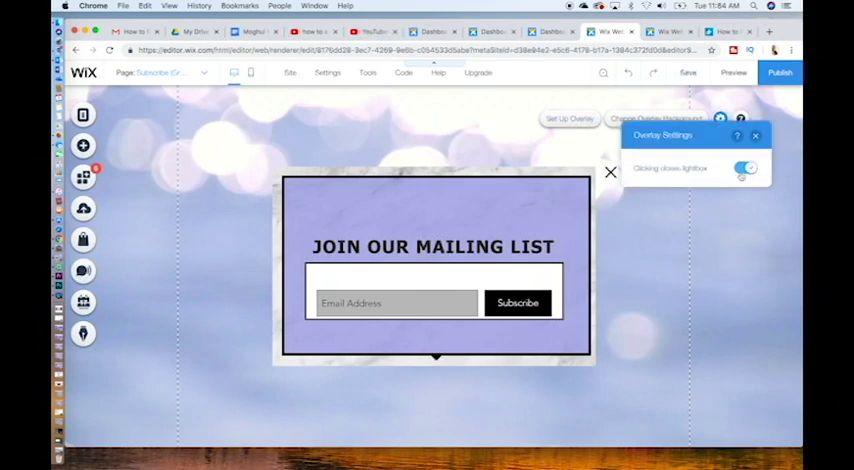
click(744, 167)
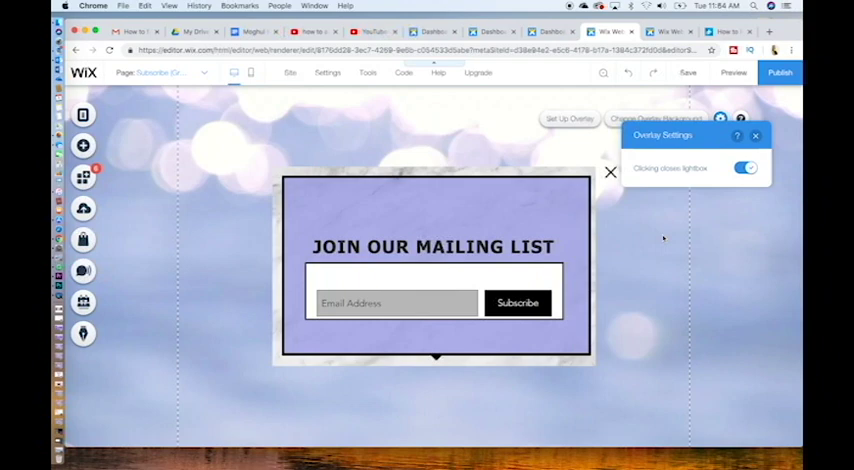
click(756, 135)
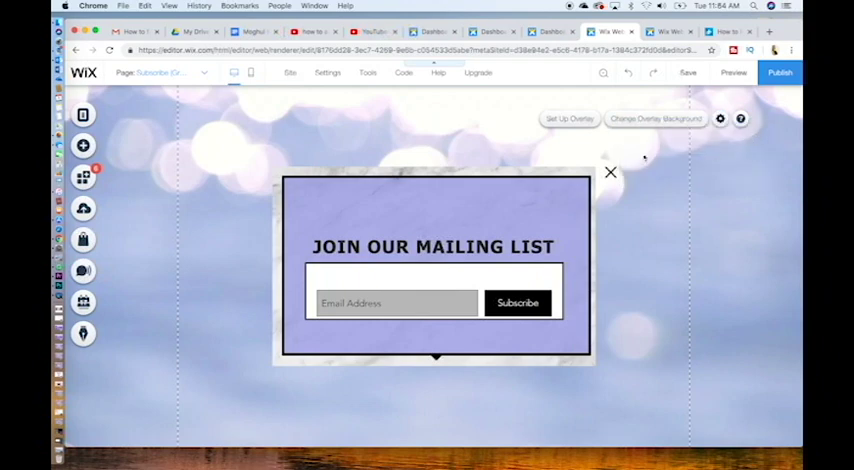
- Set the overlay background to a plain colour at 55% opacity
click(656, 118)
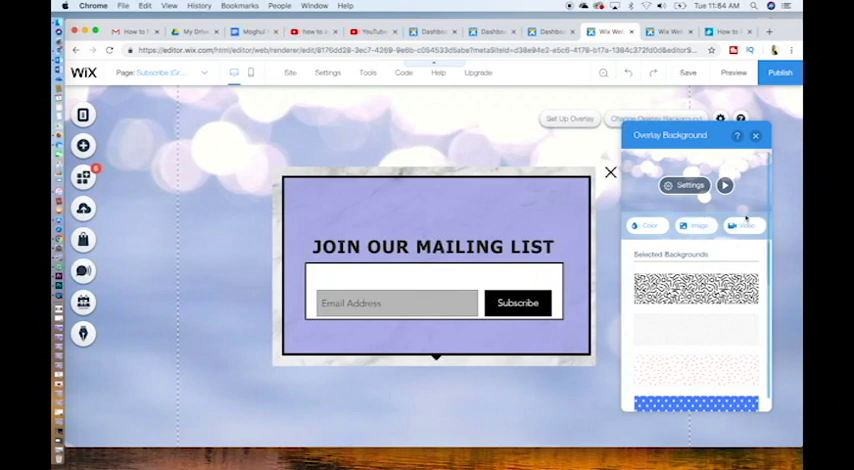
click(648, 225)
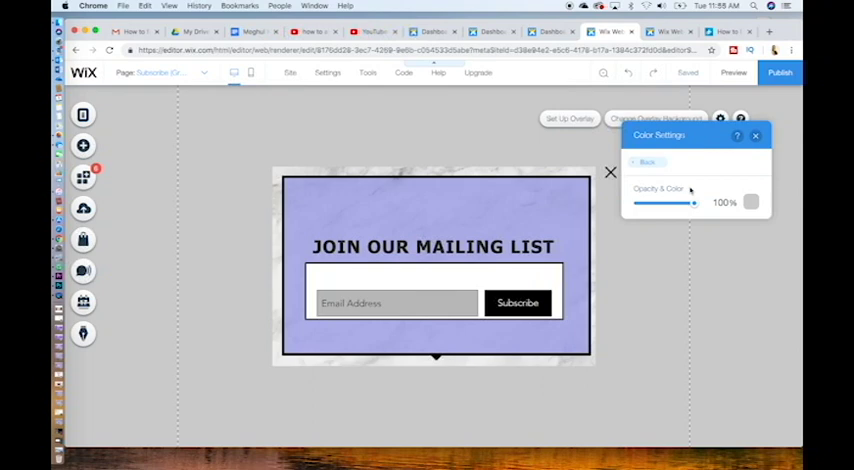
drag(693, 202, 677, 202)
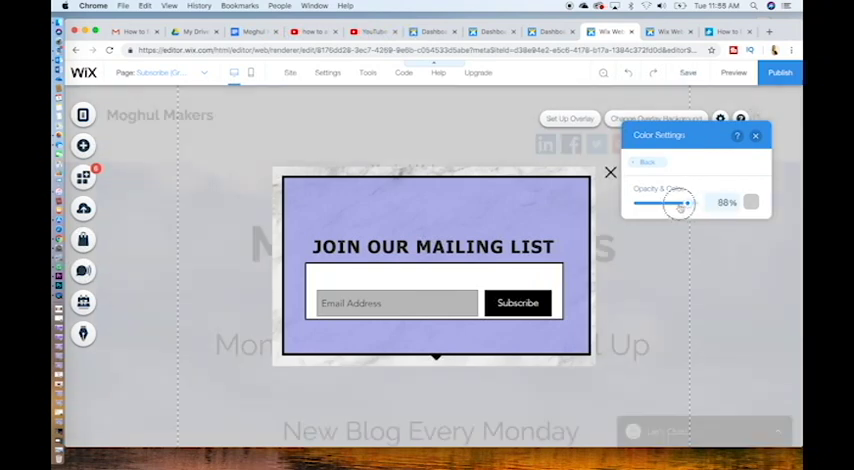
drag(680, 203, 668, 203)
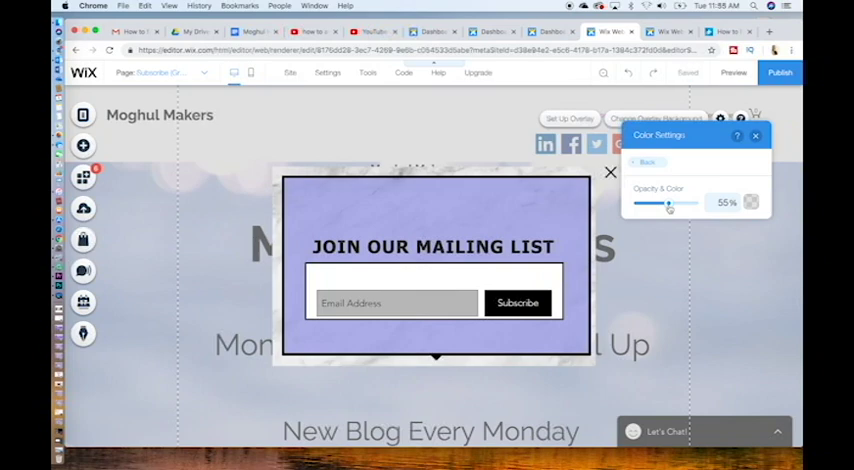
click(756, 135)
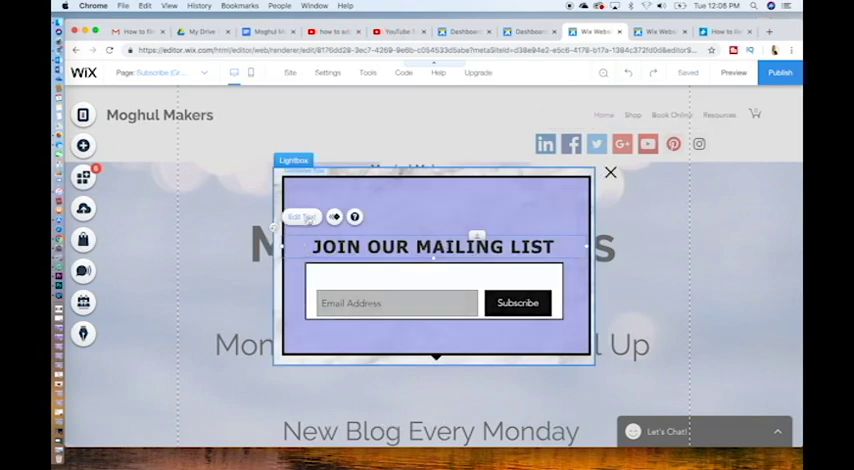
- In Text Settings, switch the heading to Almoni DL Bold and size it to 53
click(301, 217)
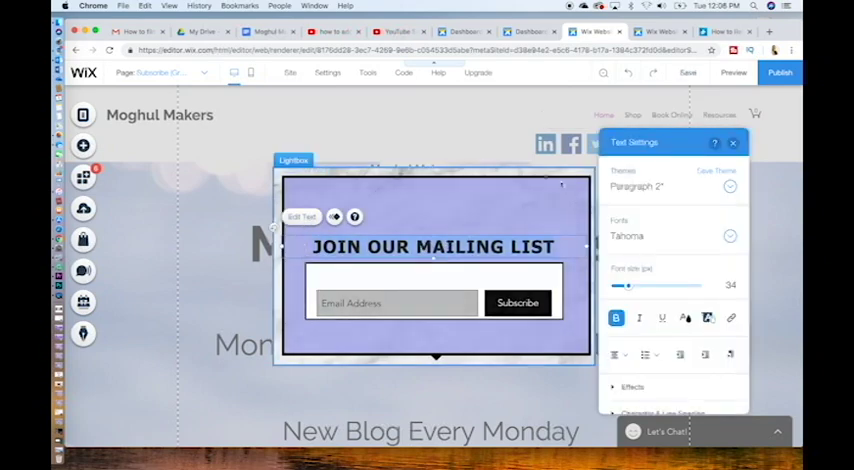
drag(628, 286, 640, 286)
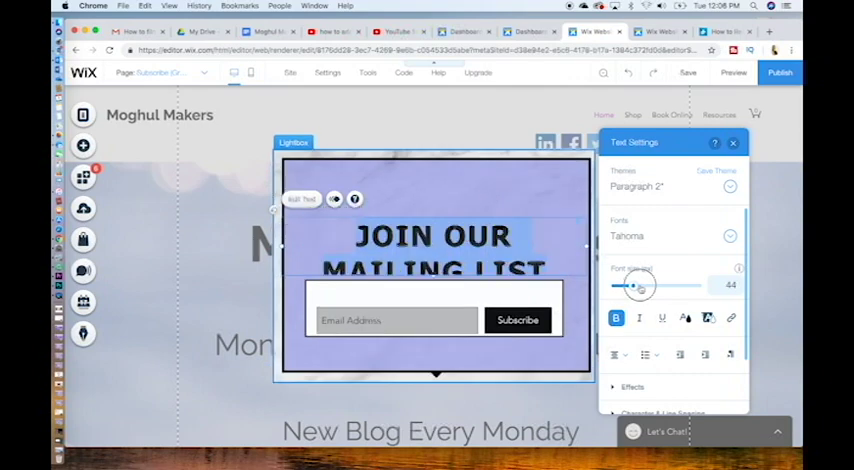
drag(640, 286, 630, 286)
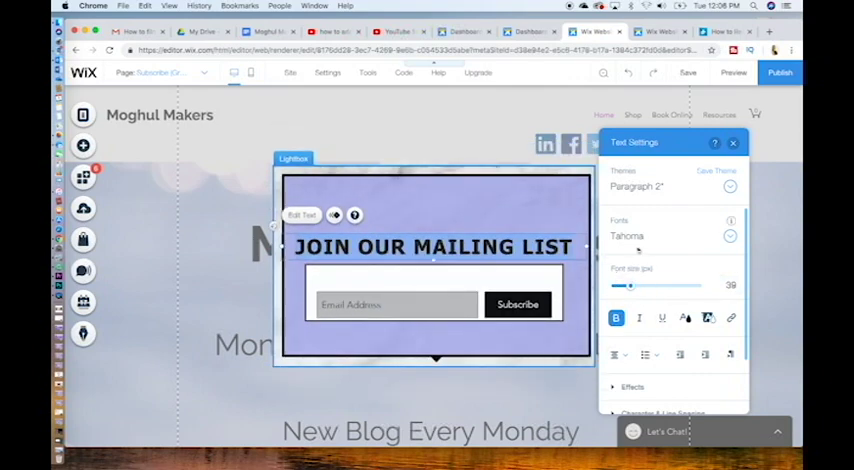
click(729, 236)
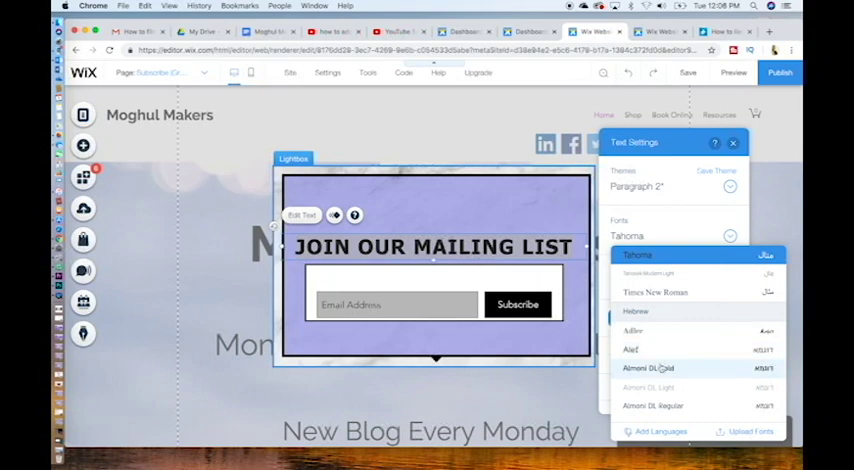
click(649, 368)
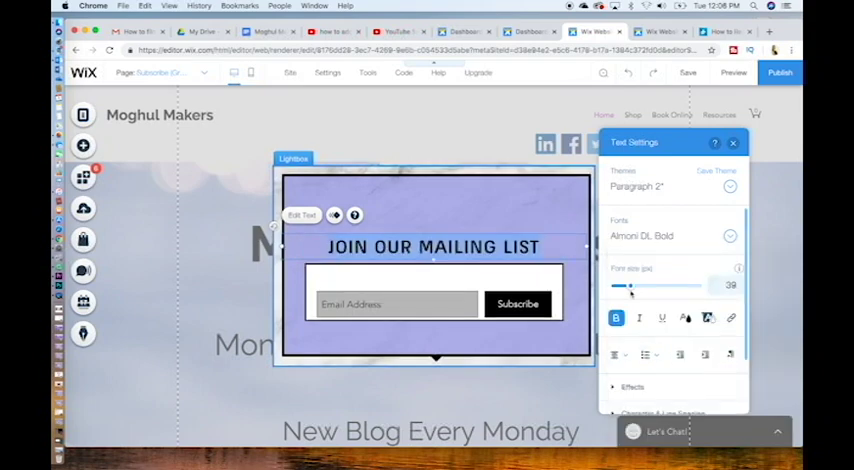
drag(628, 286, 638, 286)
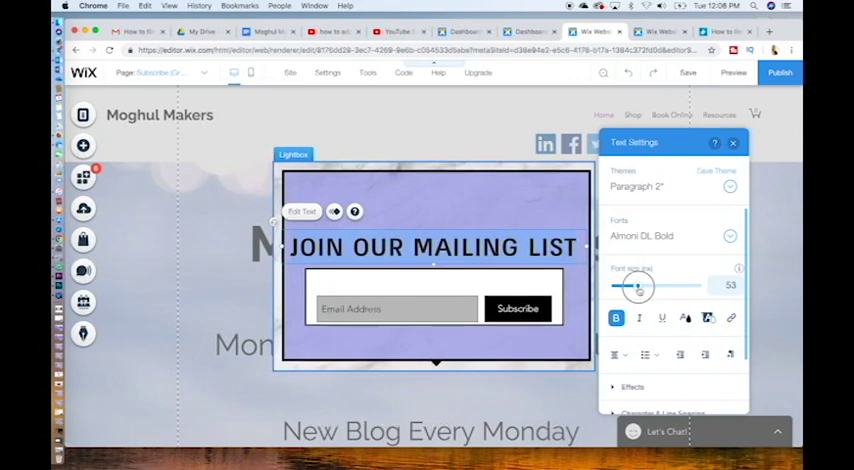
click(709, 318)
text(Are you ready)
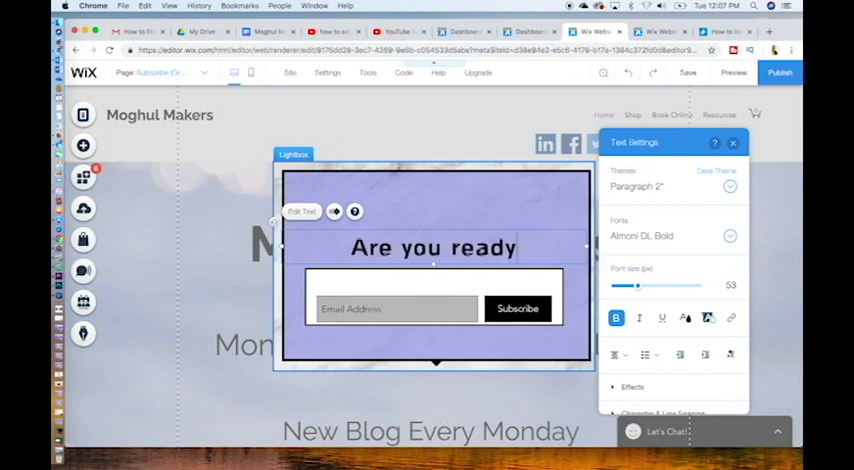
- Type 'Are you ready to create a successful online business?' as the heading
text(to create a successful)
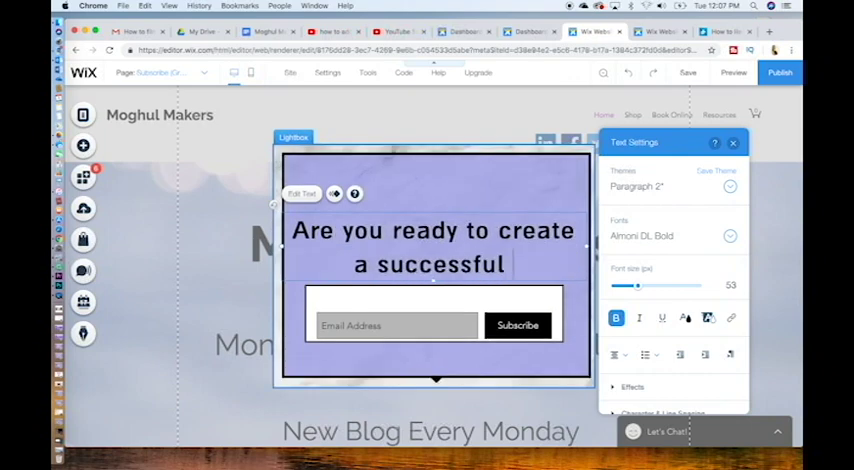
text(online business?)
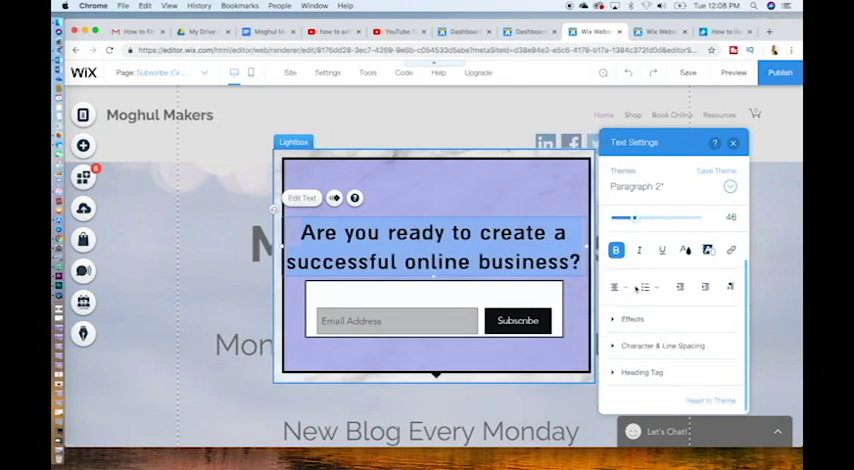
- Preview and apply a text effect style to the heading under Effects
click(633, 318)
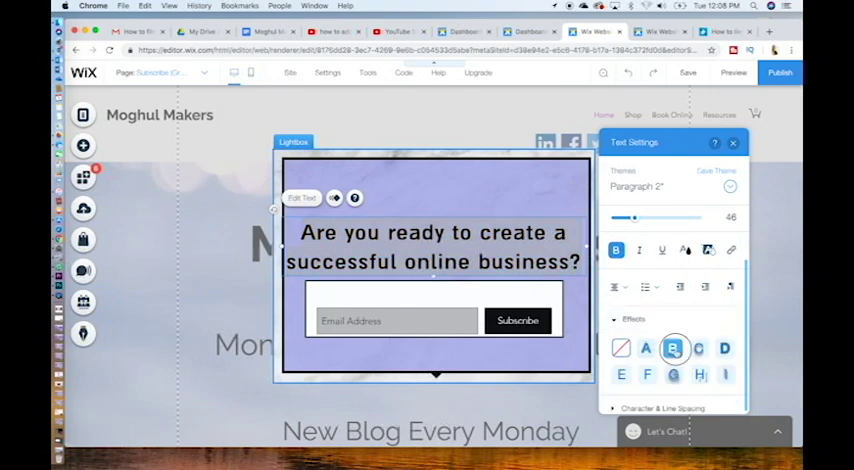
click(648, 348)
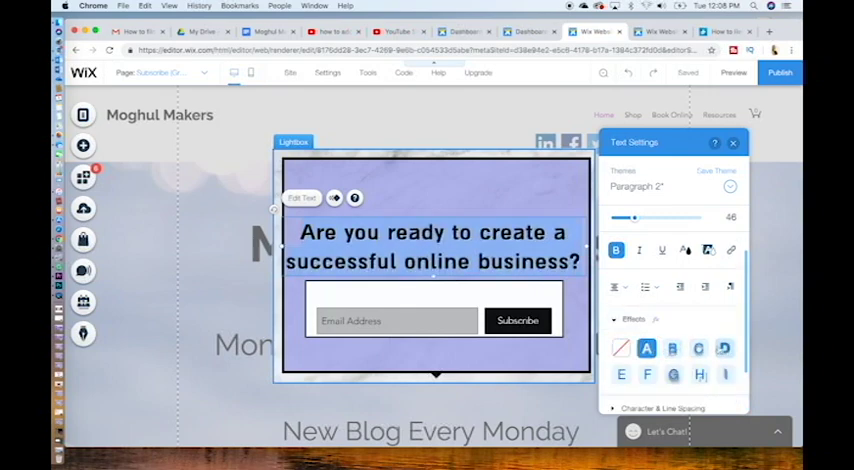
click(732, 142)
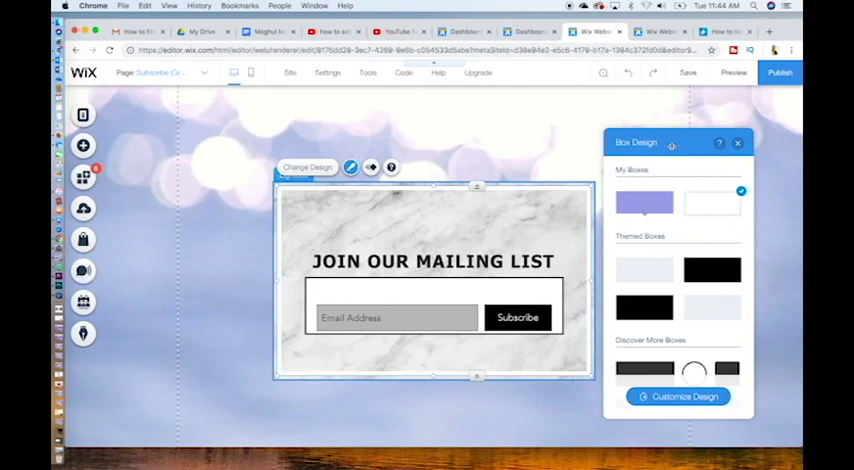
mouse_move(650, 185)
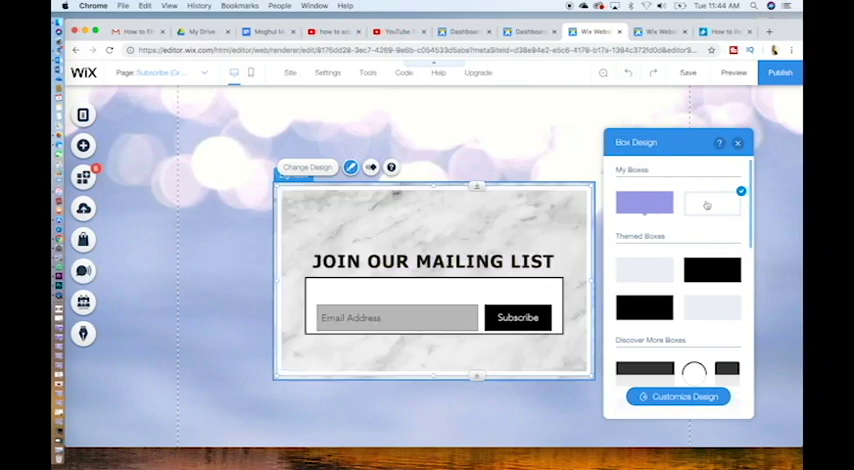
- Try white, oval and coloured box presets, then set the purple form background to 50% opacity
click(712, 270)
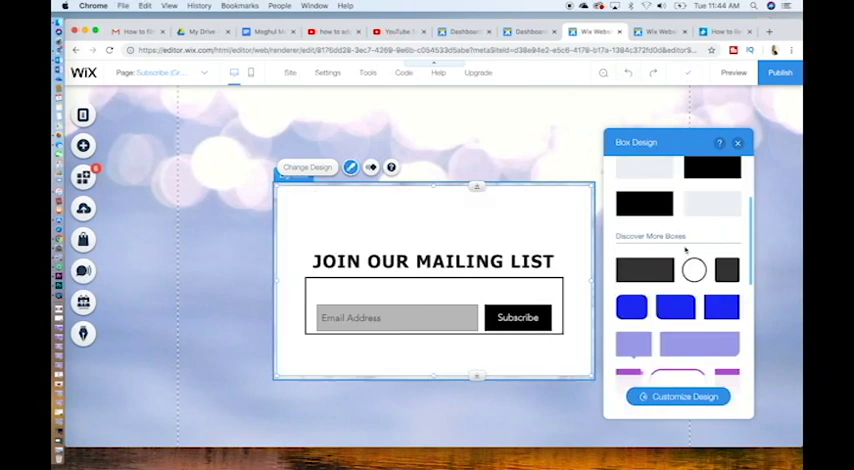
click(675, 307)
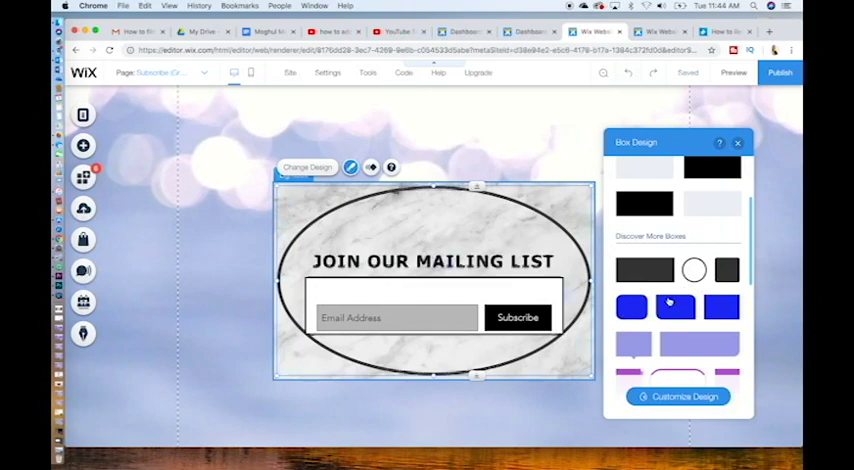
click(694, 270)
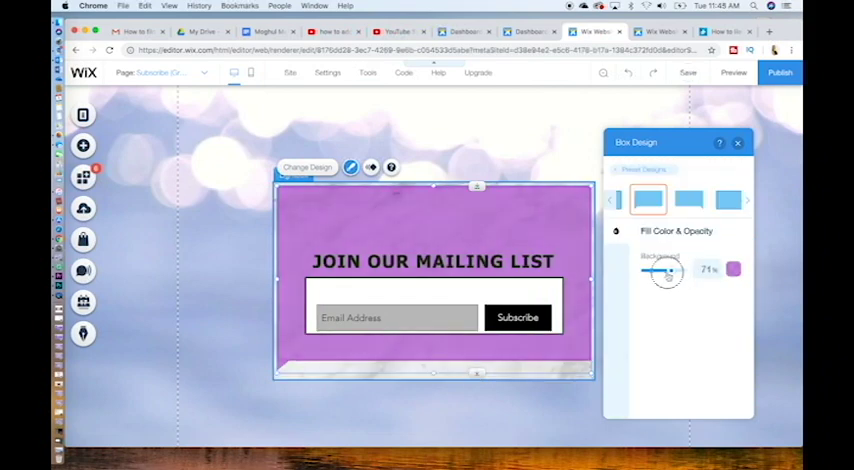
drag(678, 270, 665, 270)
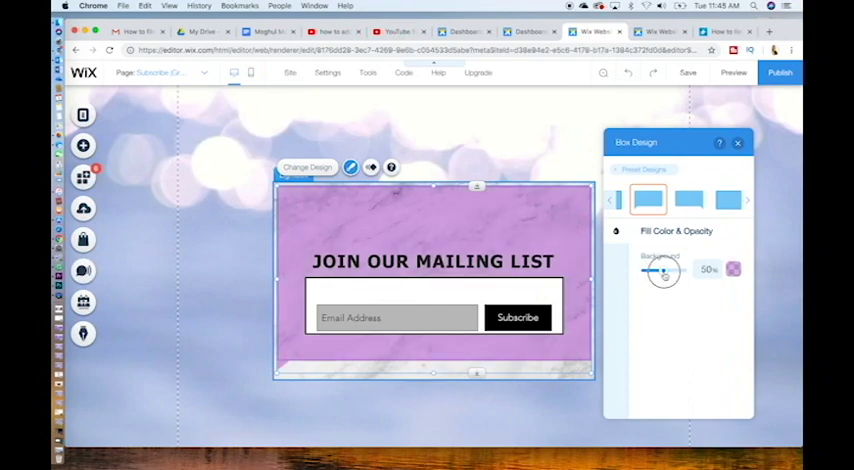
drag(662, 271, 670, 271)
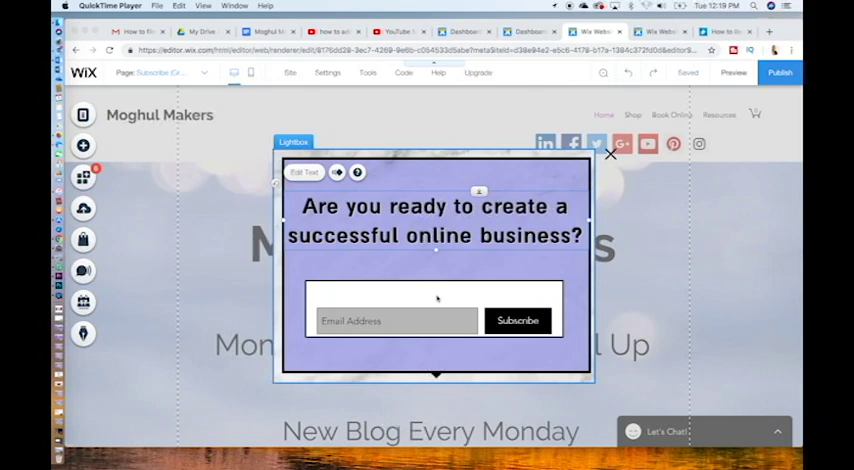
- Select the Get Subscribers form, turn the Name field off, and open Thank You Message
click(357, 172)
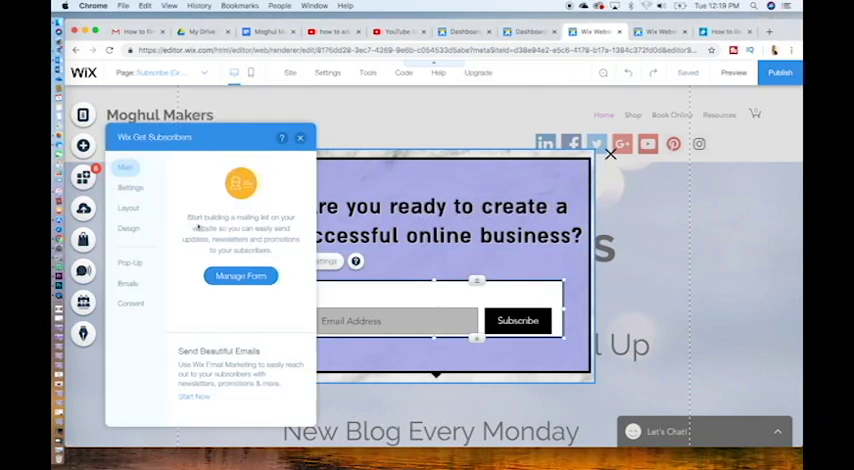
click(131, 188)
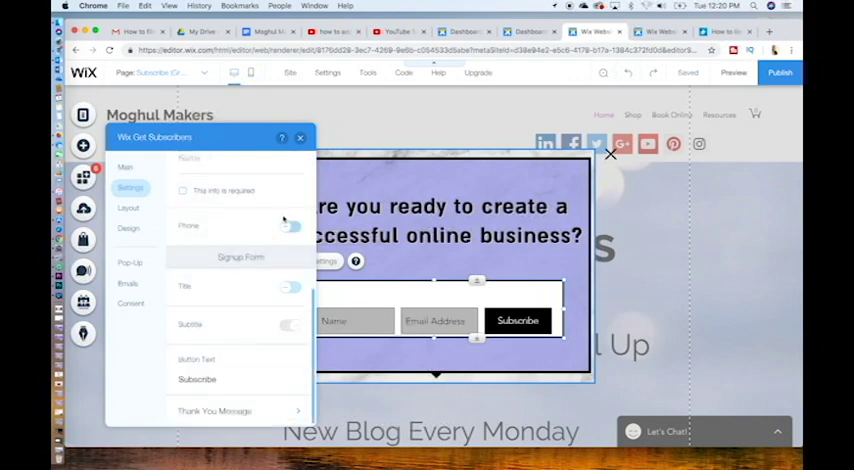
click(291, 278)
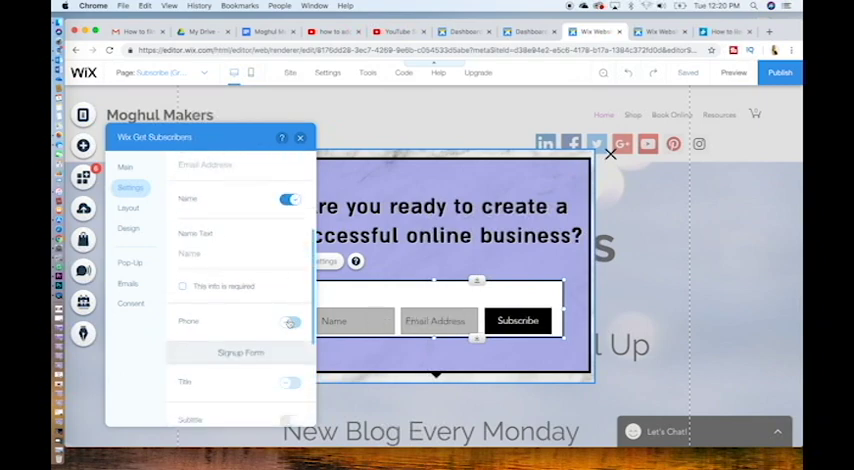
click(291, 199)
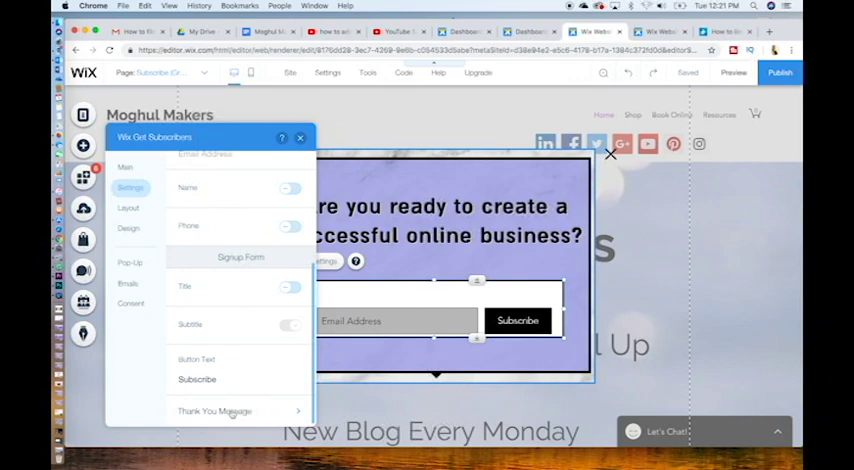
click(214, 411)
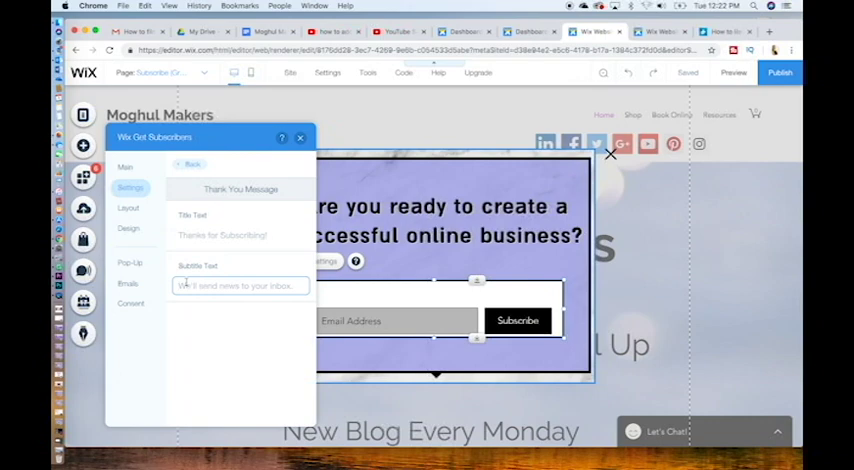
- Set the thank-you subtitle ending 'successful online brand or business' and show the Layout options
text(Get)
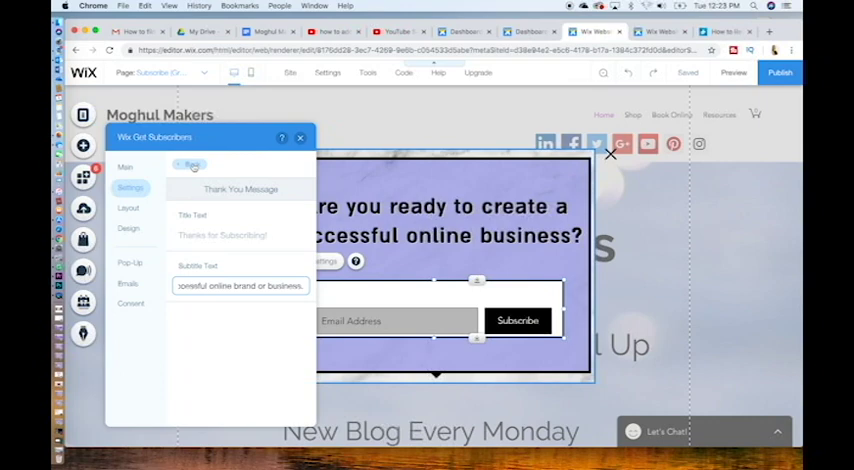
click(128, 208)
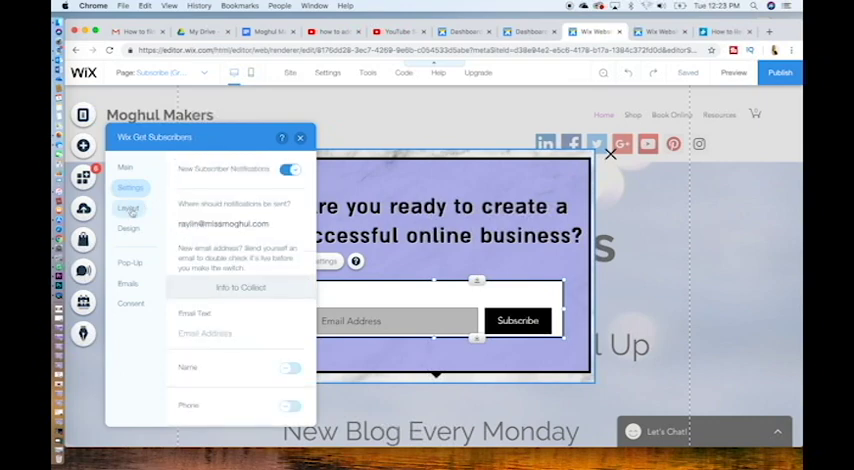
click(128, 208)
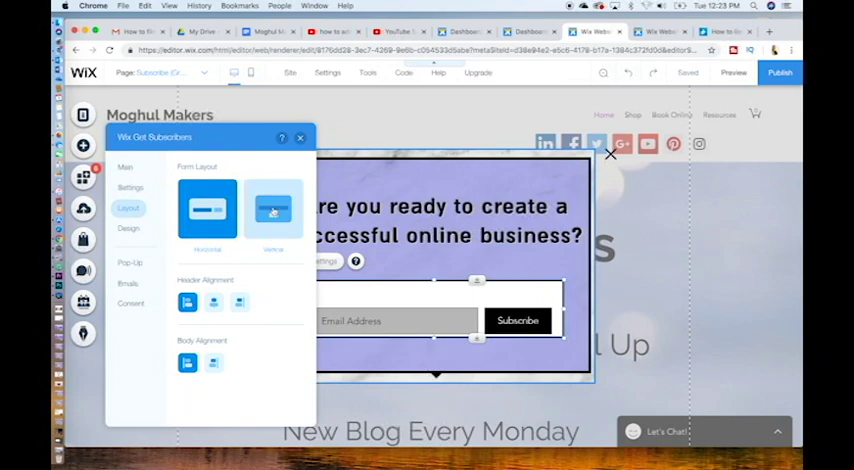
- Switch the subscribe form to the Vertical layout, with Subscribe below the email field
click(273, 208)
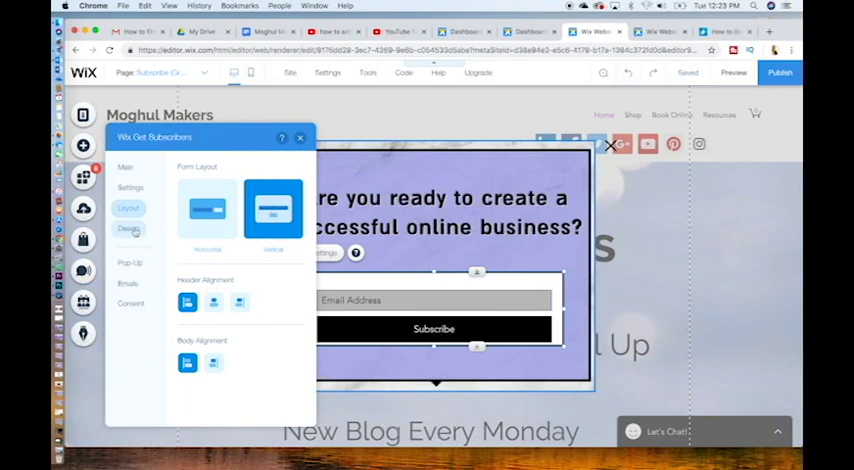
click(128, 229)
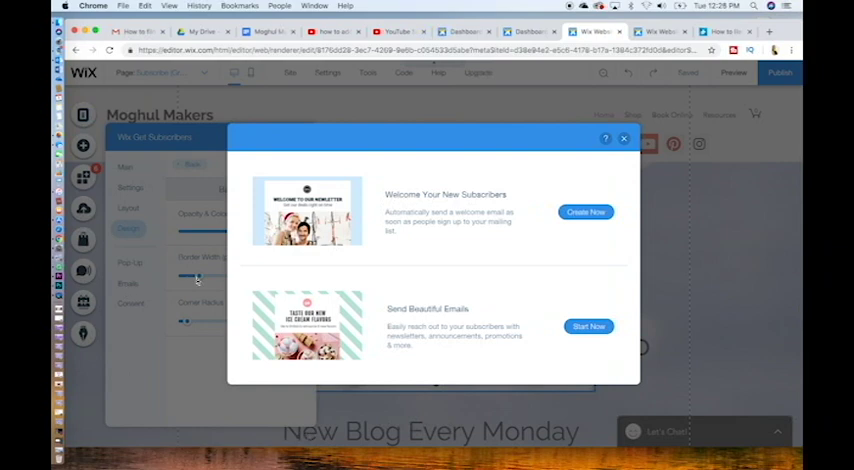
mouse_move(437, 213)
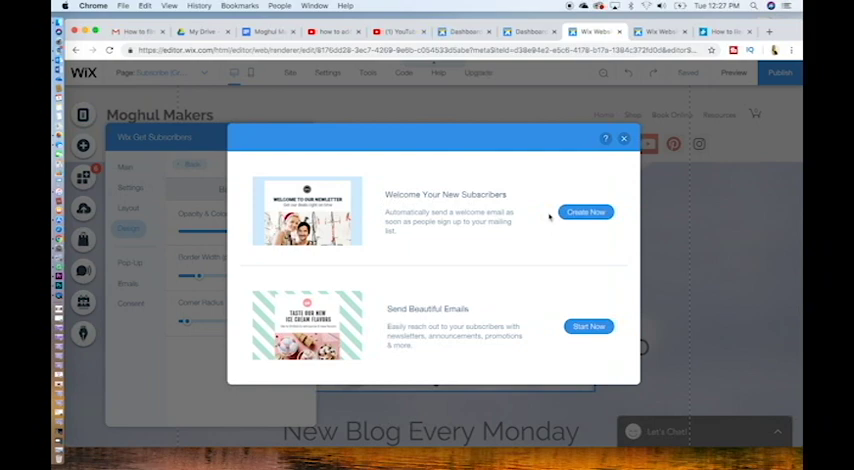
- Dismiss the Welcome Your New Subscribers popup and close the Get Subscribers settings
click(624, 138)
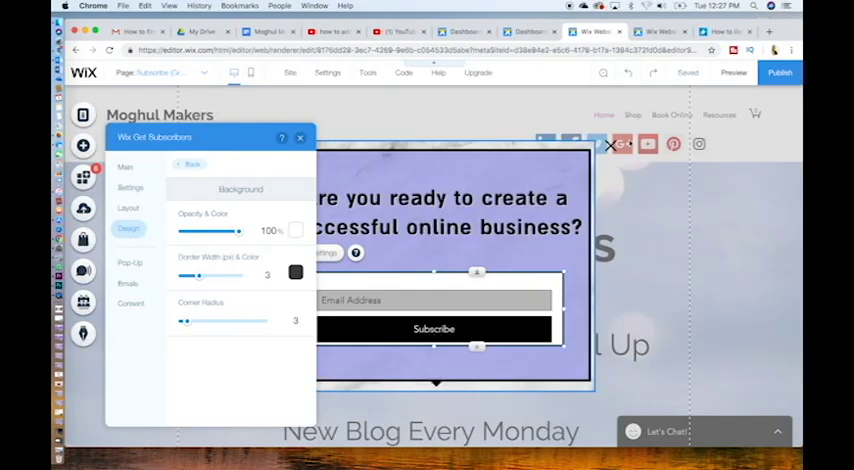
click(299, 137)
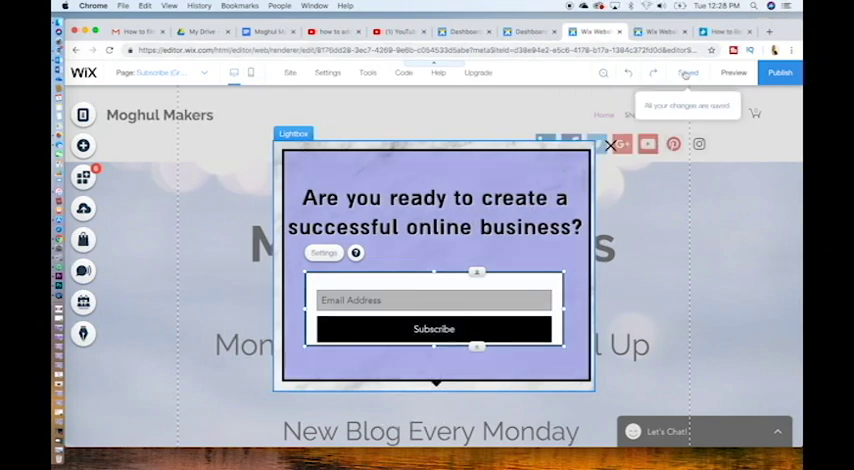
- Save and publish the Moghul Makers site, then view the live lightbox
click(688, 72)
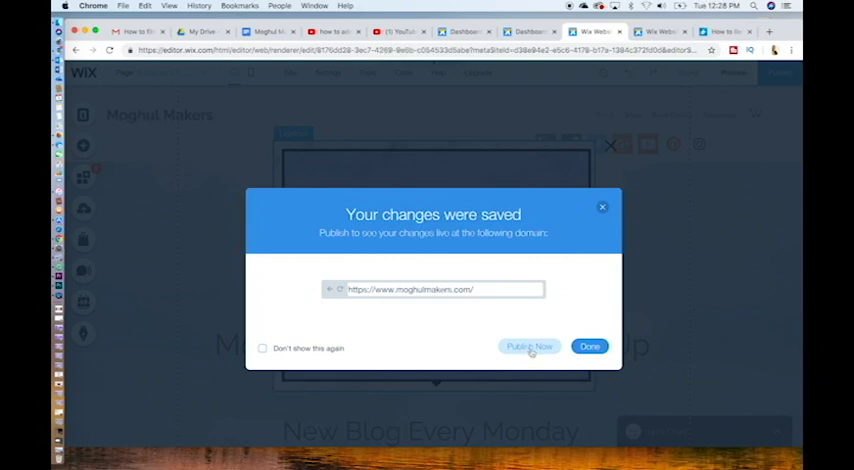
click(529, 346)
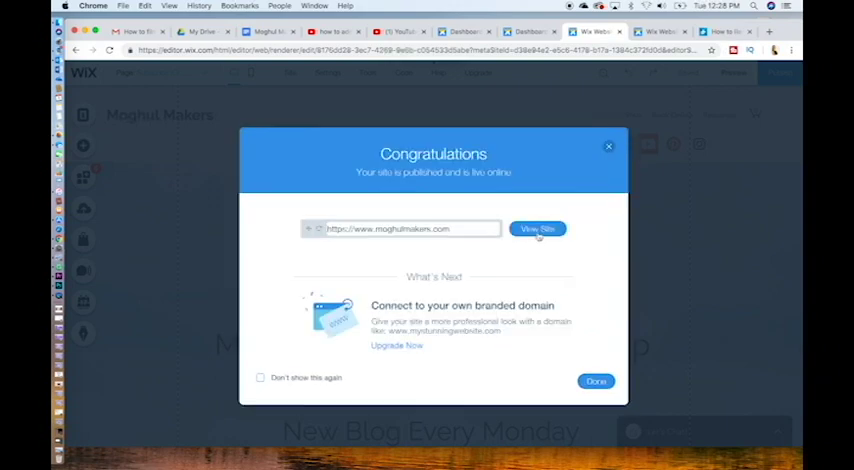
click(537, 228)
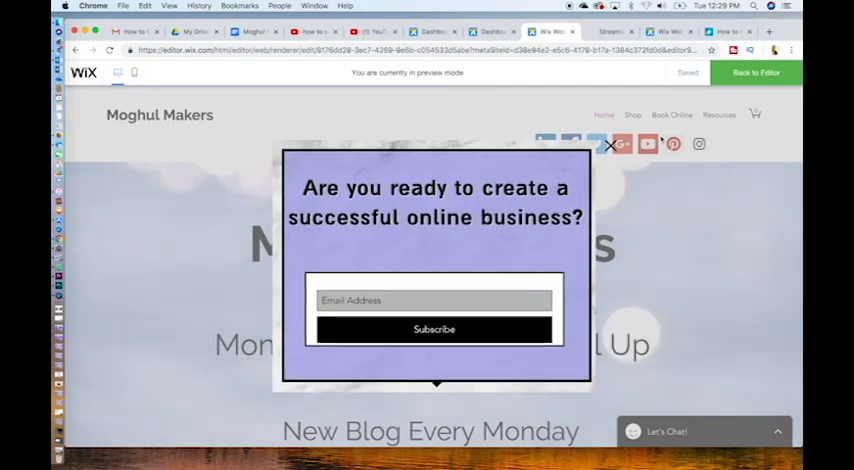